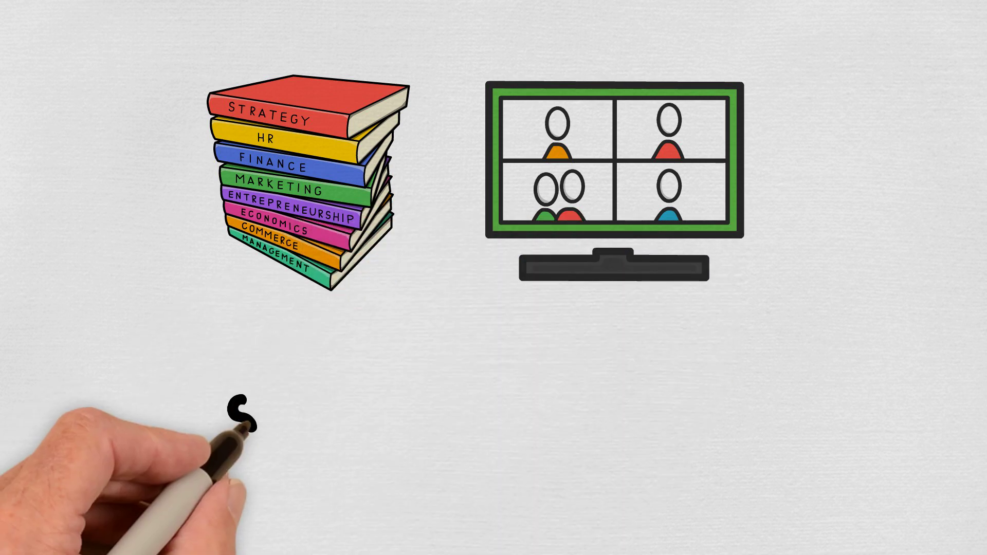
text(Strong)
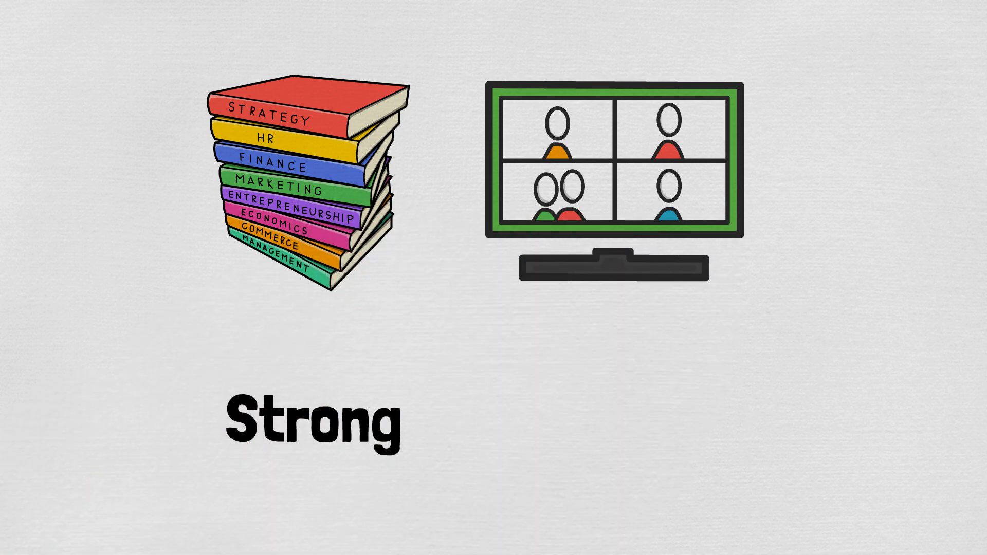